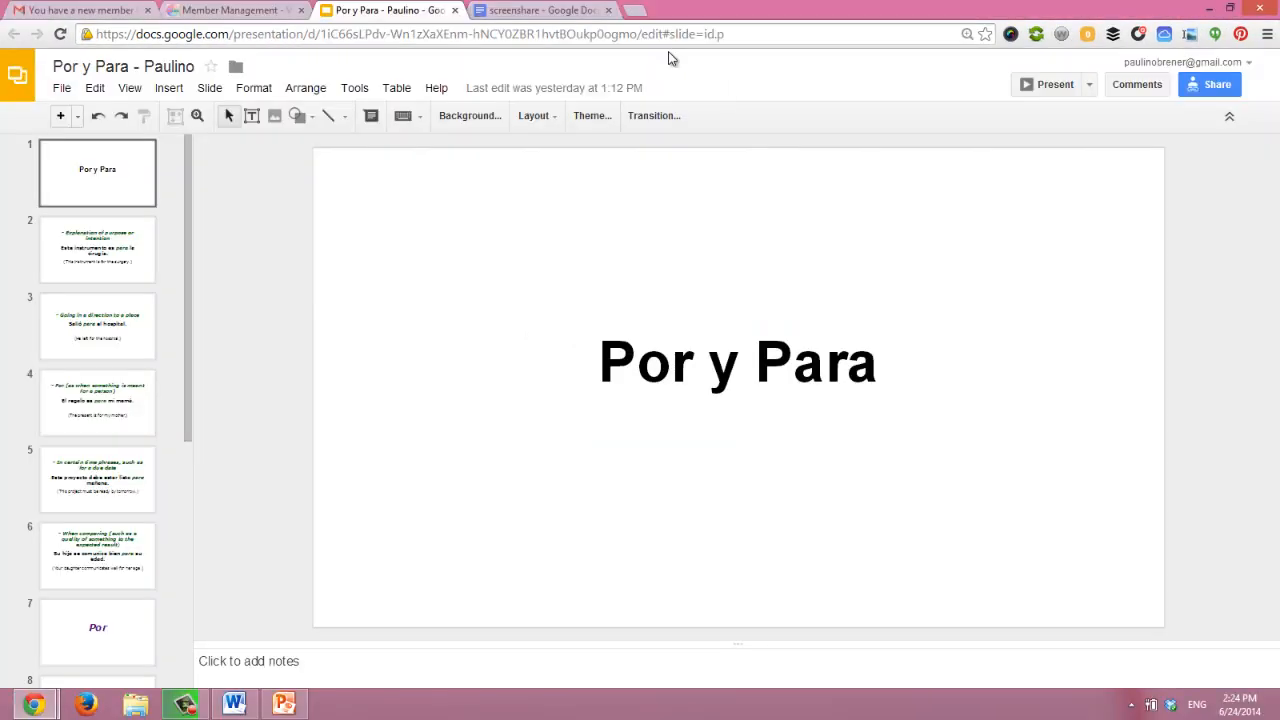
Bring up the PowerPoint screenshare presentation on its sample-text slide, then the Hangouts session.
left_click(540, 10)
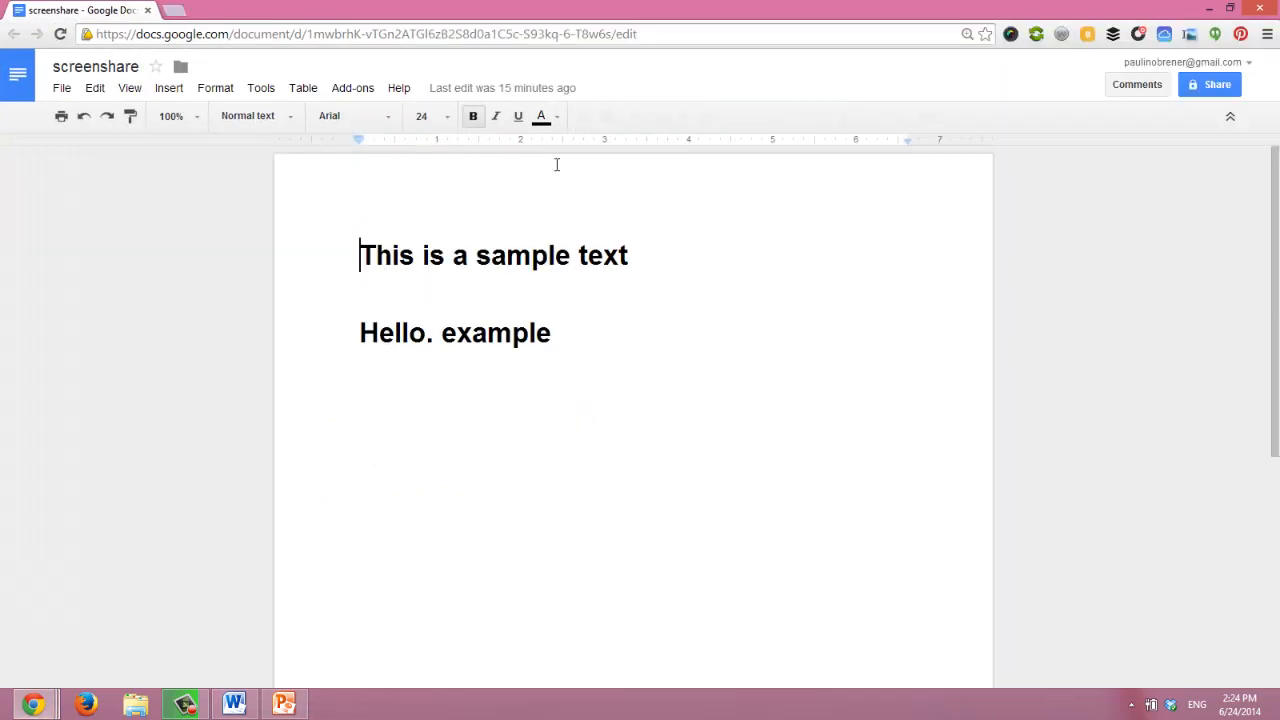
left_click(388, 10)
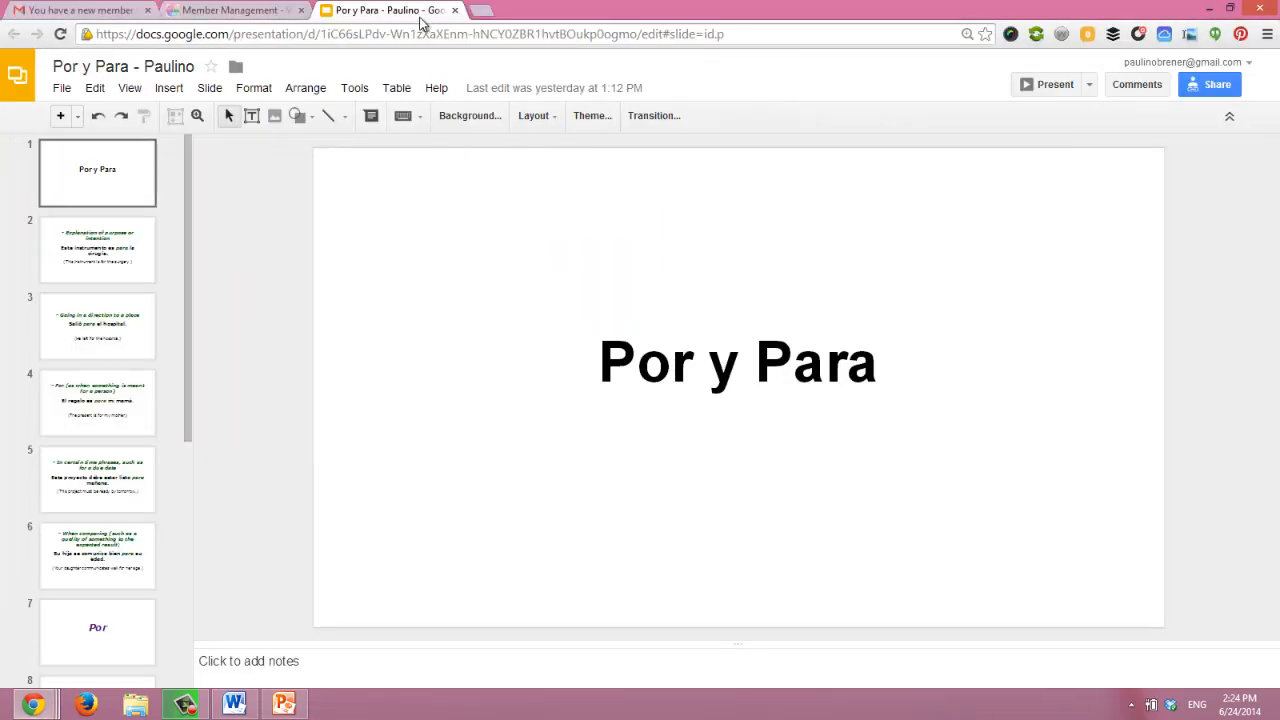
left_click(176, 10)
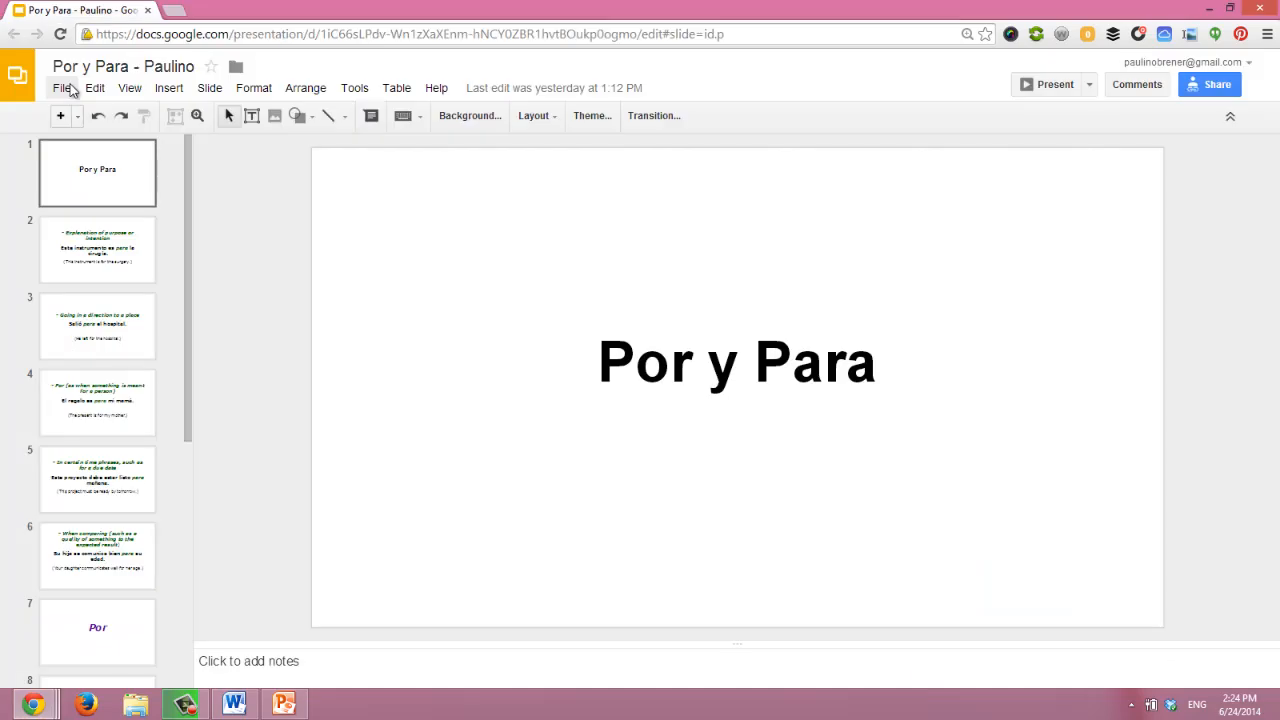
key("alt+tab")
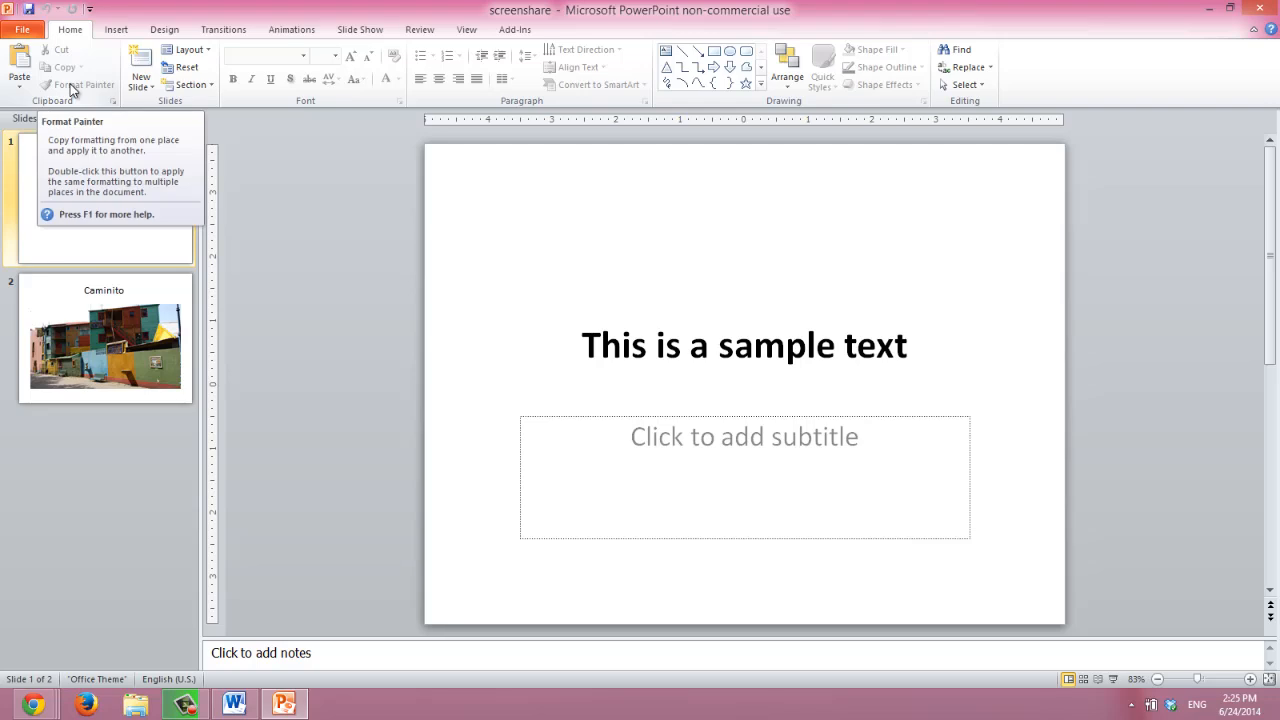
left_click(76, 118)
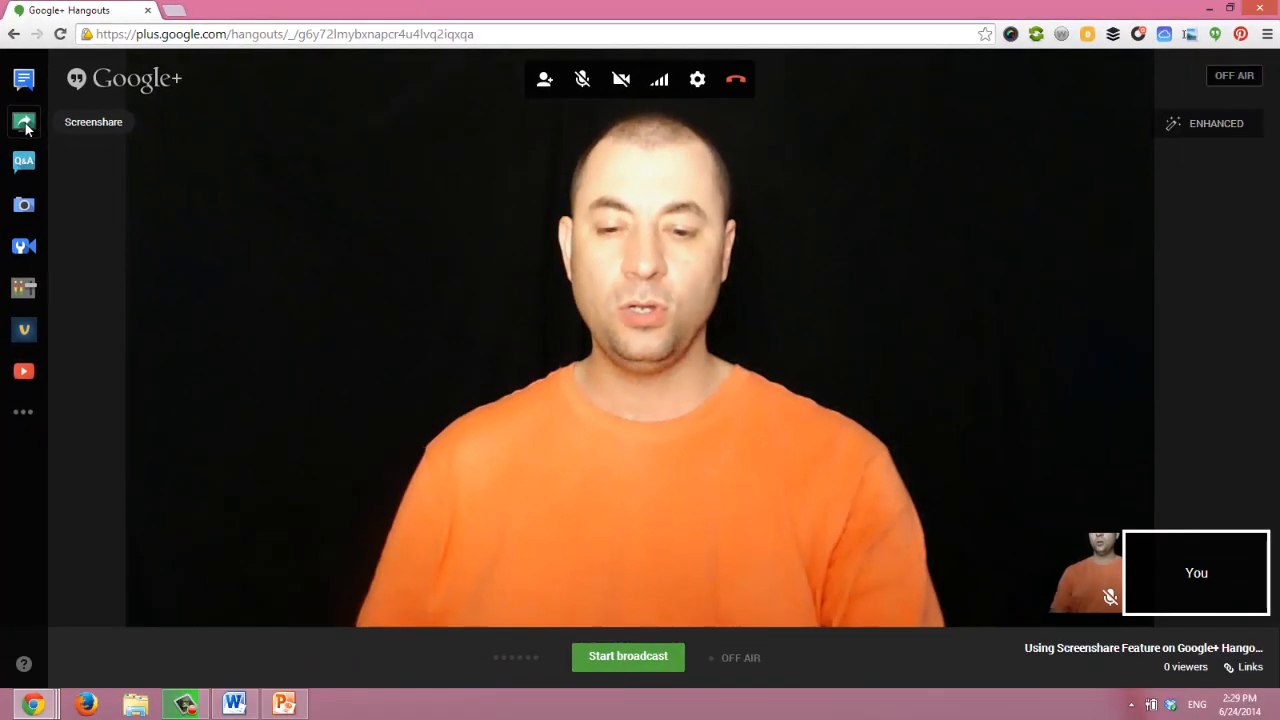
Screenshare the Microsoft Word sample-text document window into the Hangout.
left_click(24, 122)
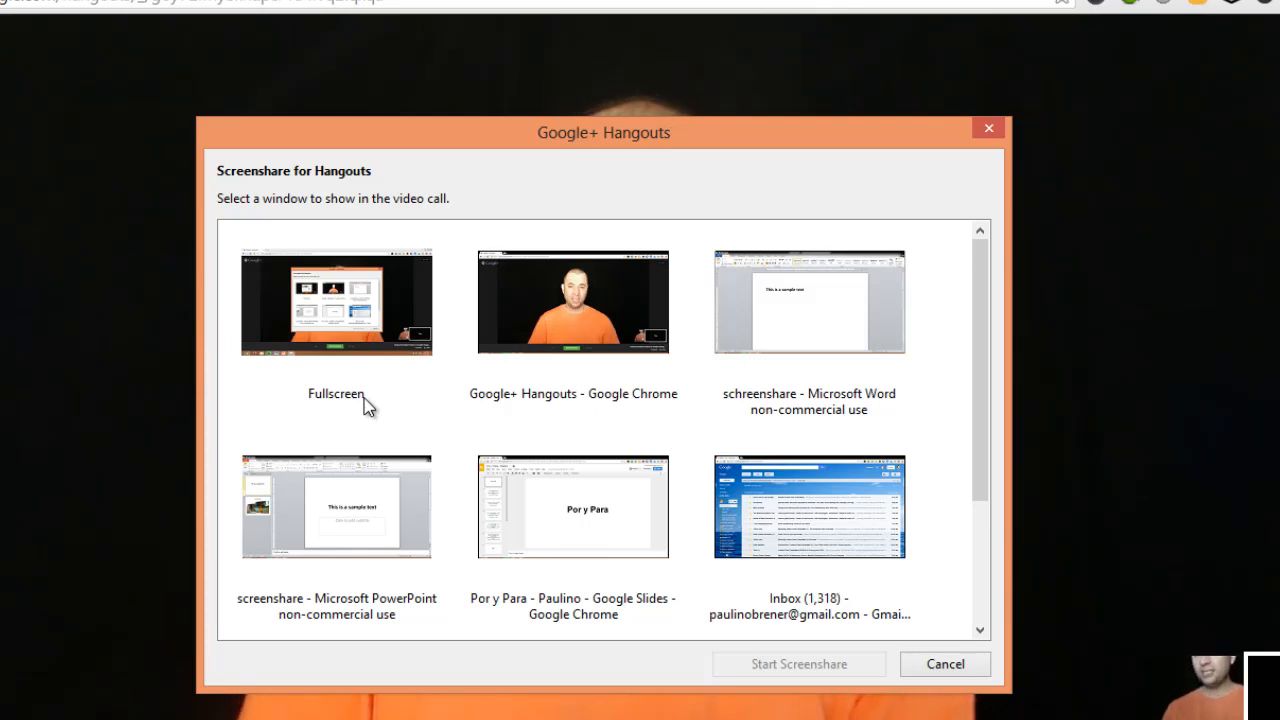
mouse_move(824, 328)
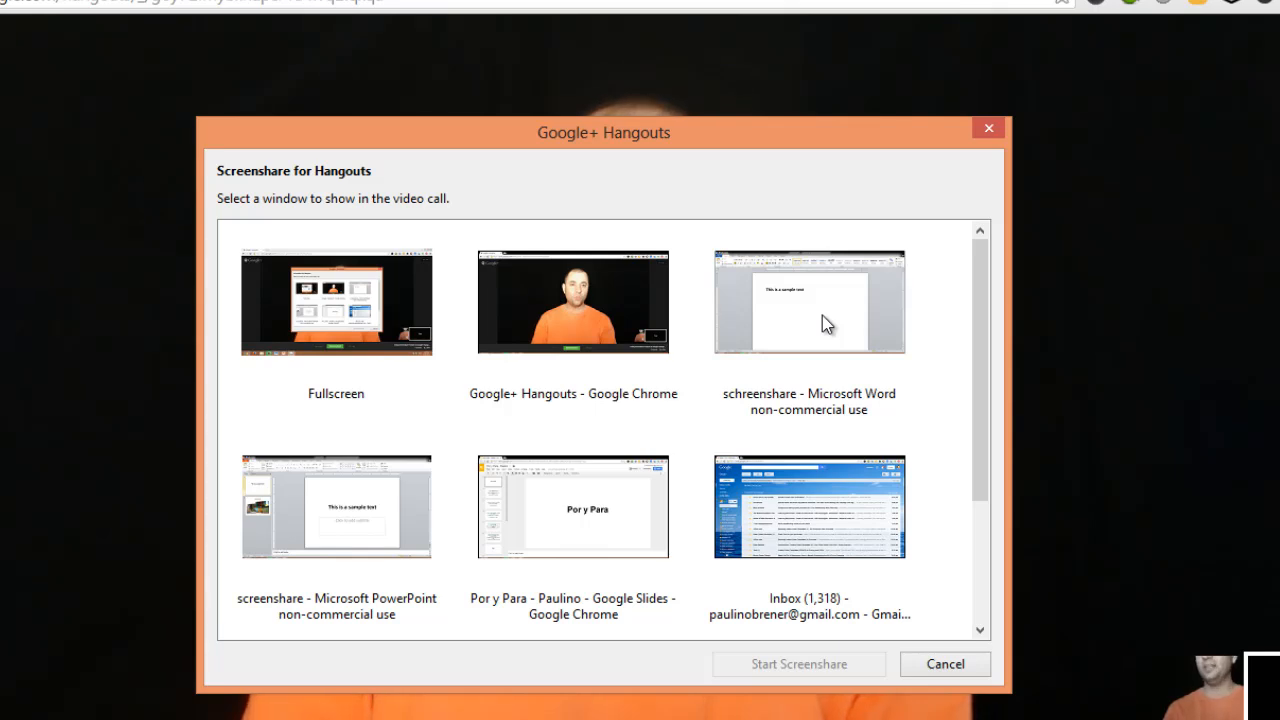
left_click(808, 302)
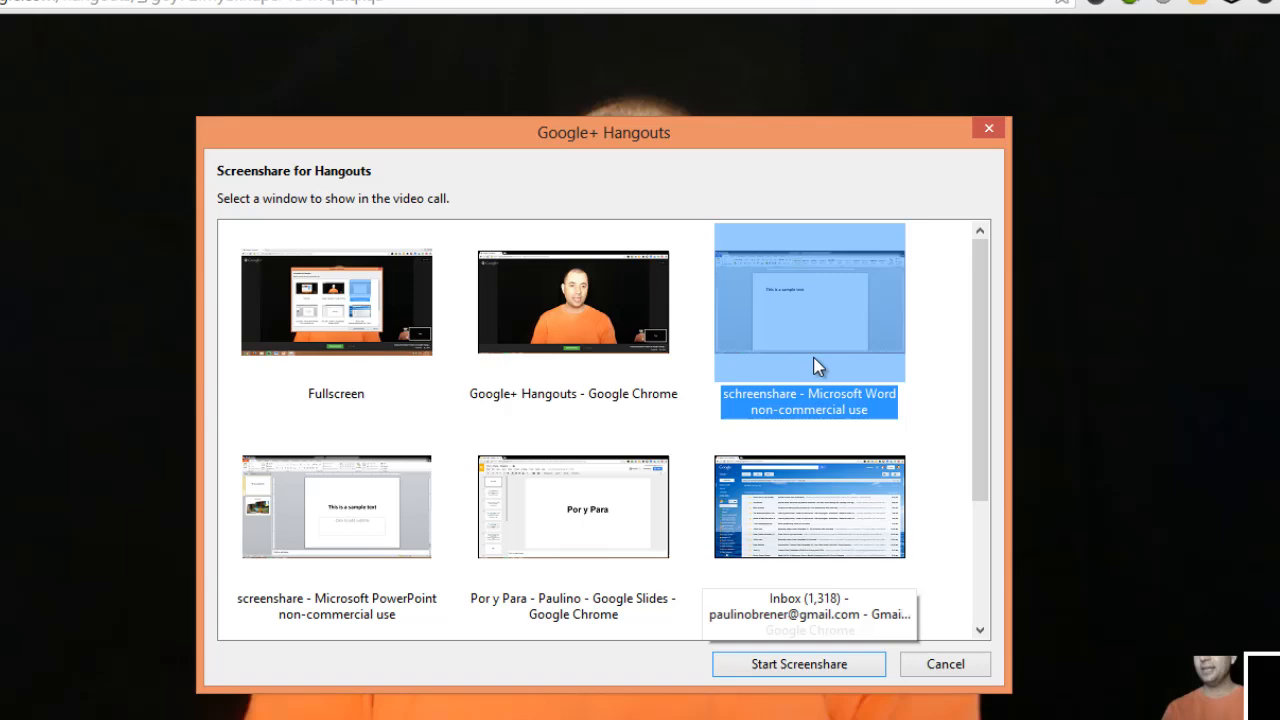
left_click(798, 664)
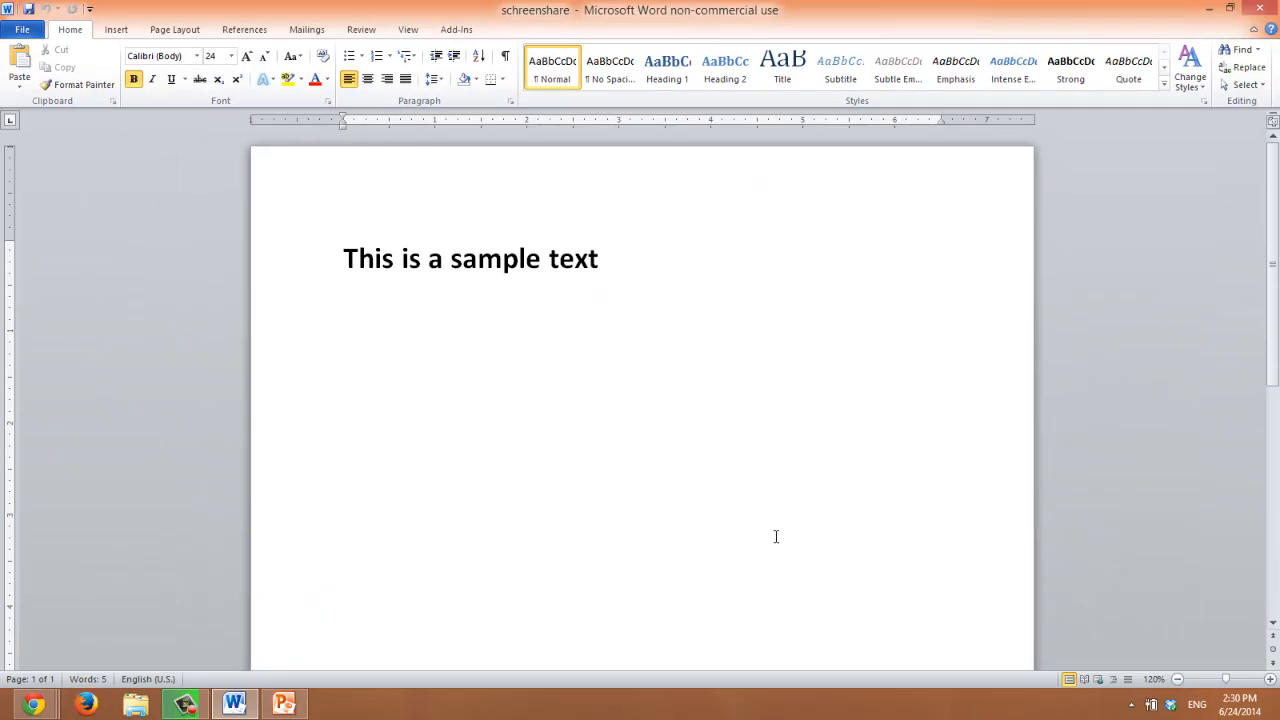
Leave the Word document and return to the Hangouts camera view.
left_click(344, 258)
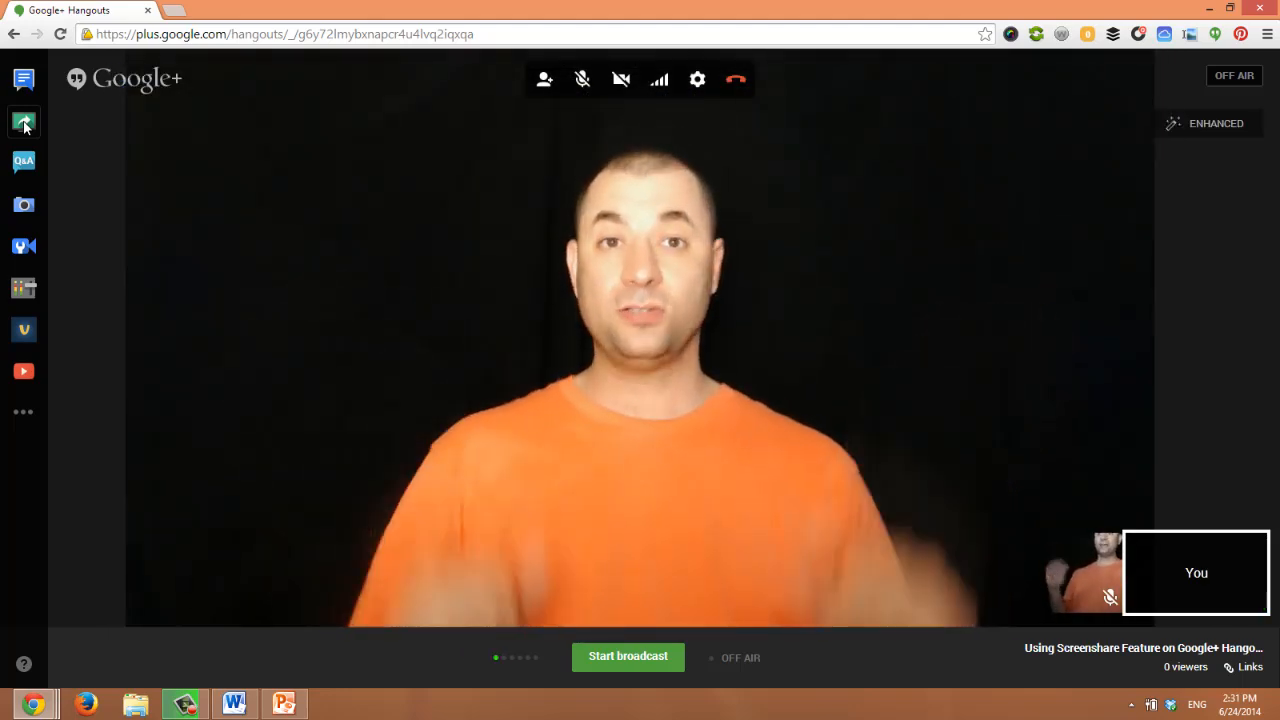
Bring up the Por y Para Google Slides deck and start presenting it.
left_click(24, 122)
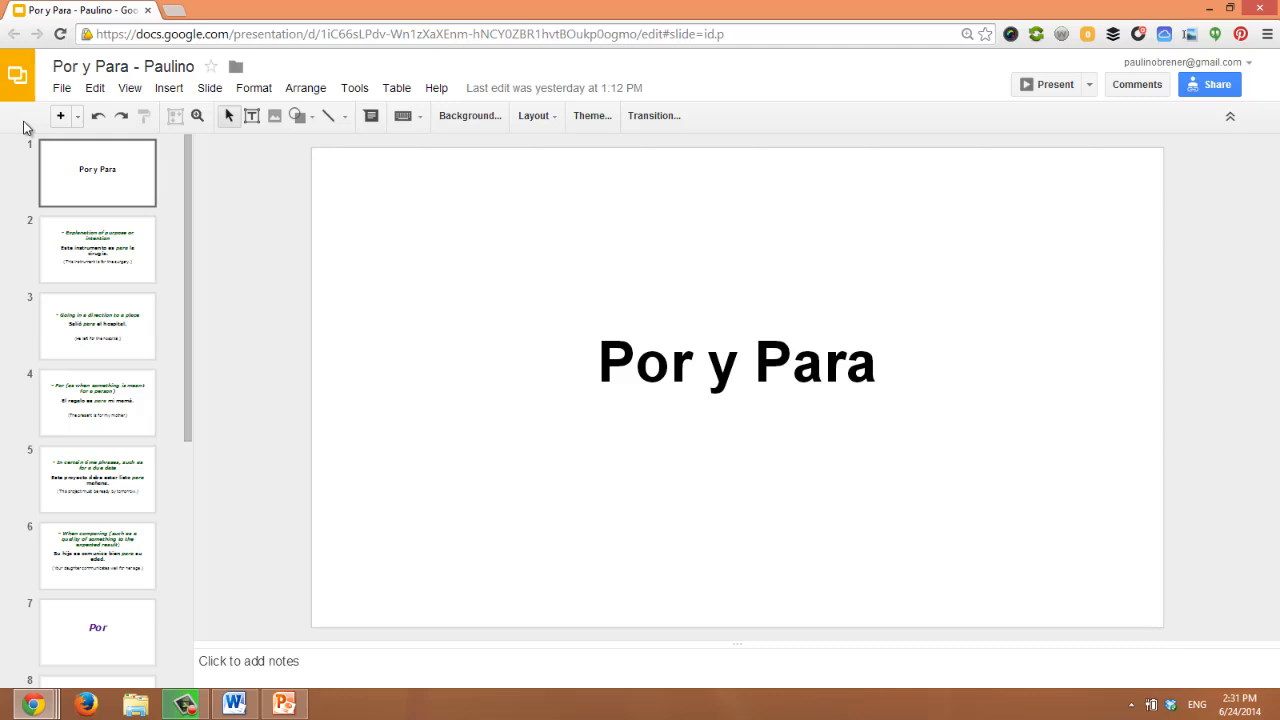
mouse_move(600, 18)
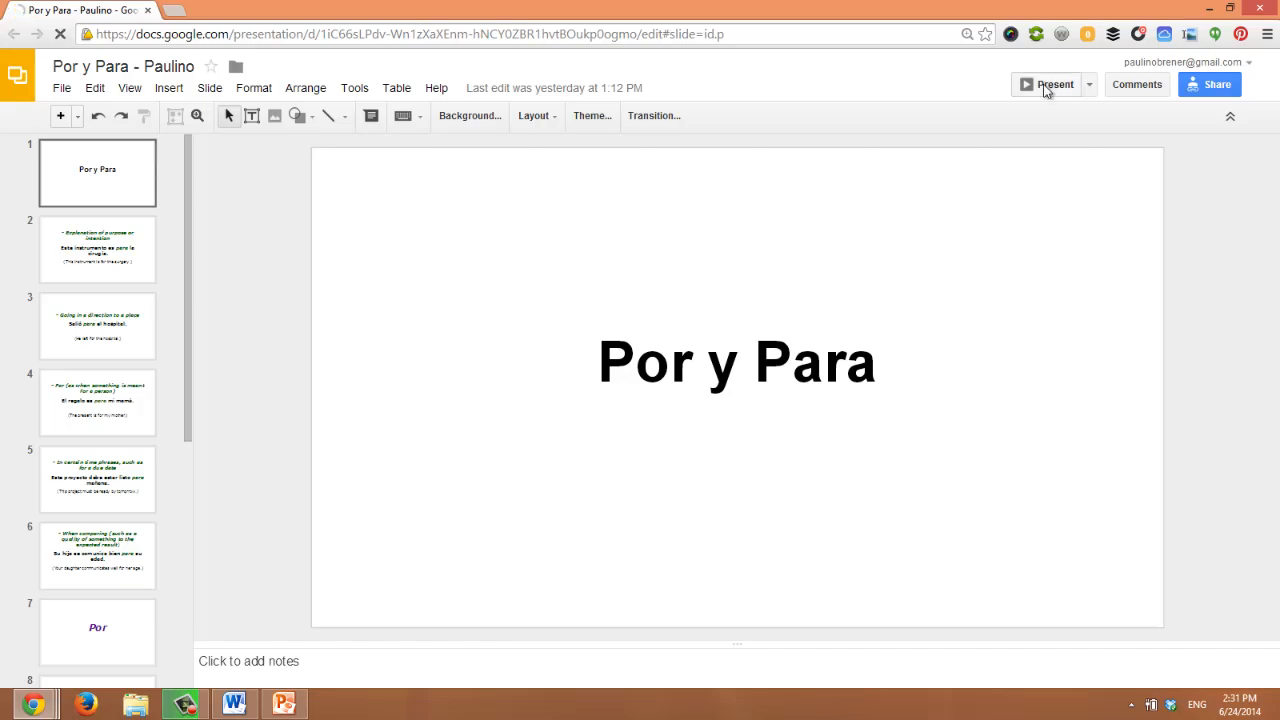
left_click(1048, 84)
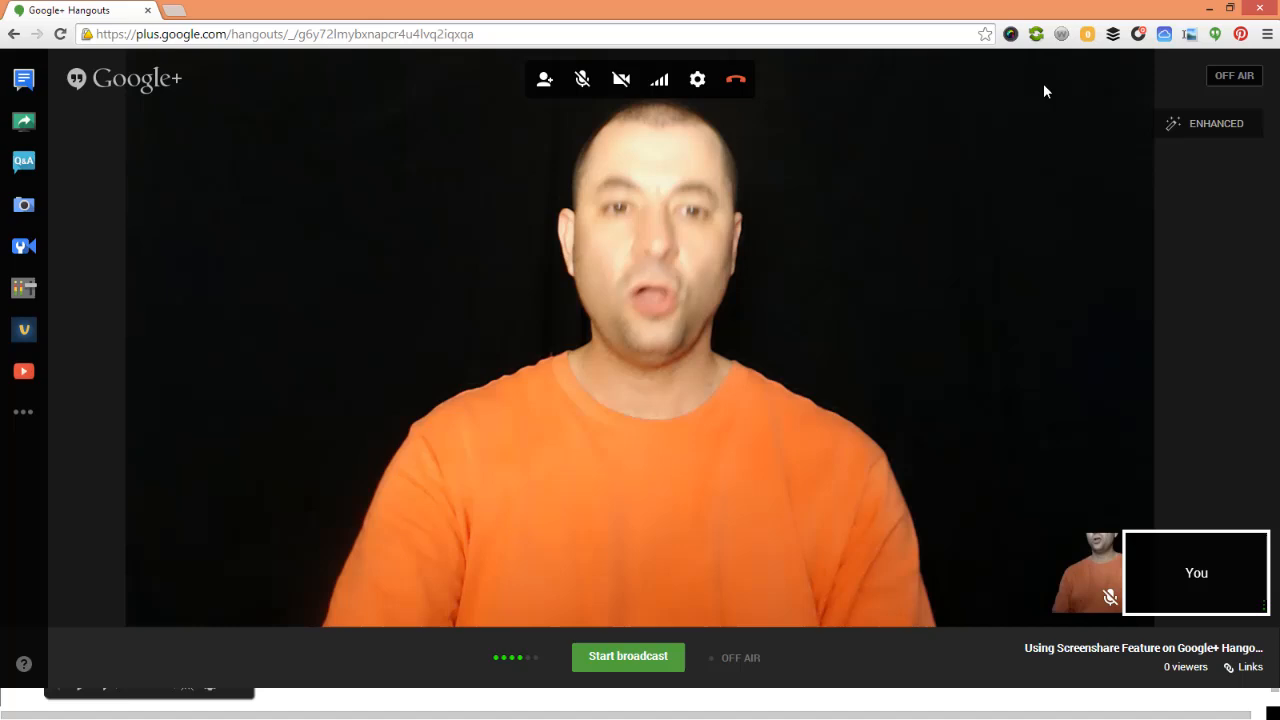
mouse_move(24, 122)
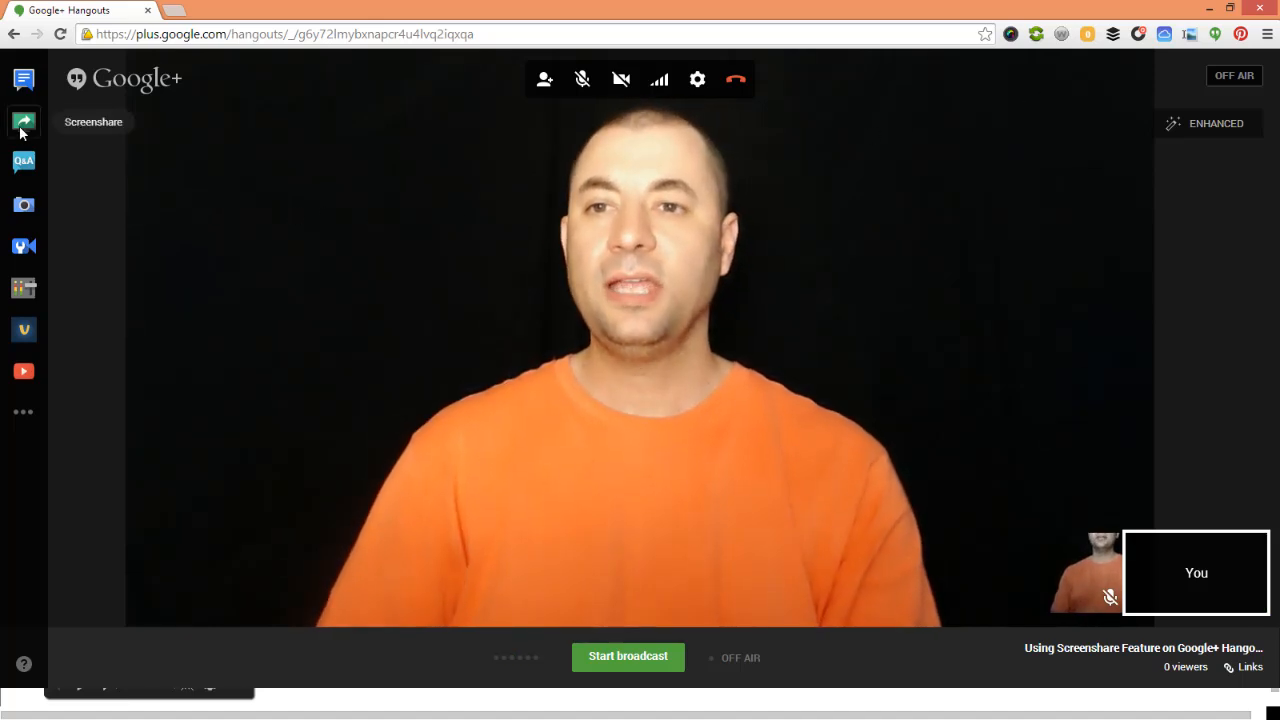
Screenshare the Por y Para Google Slides window into the Hangout.
left_click(24, 122)
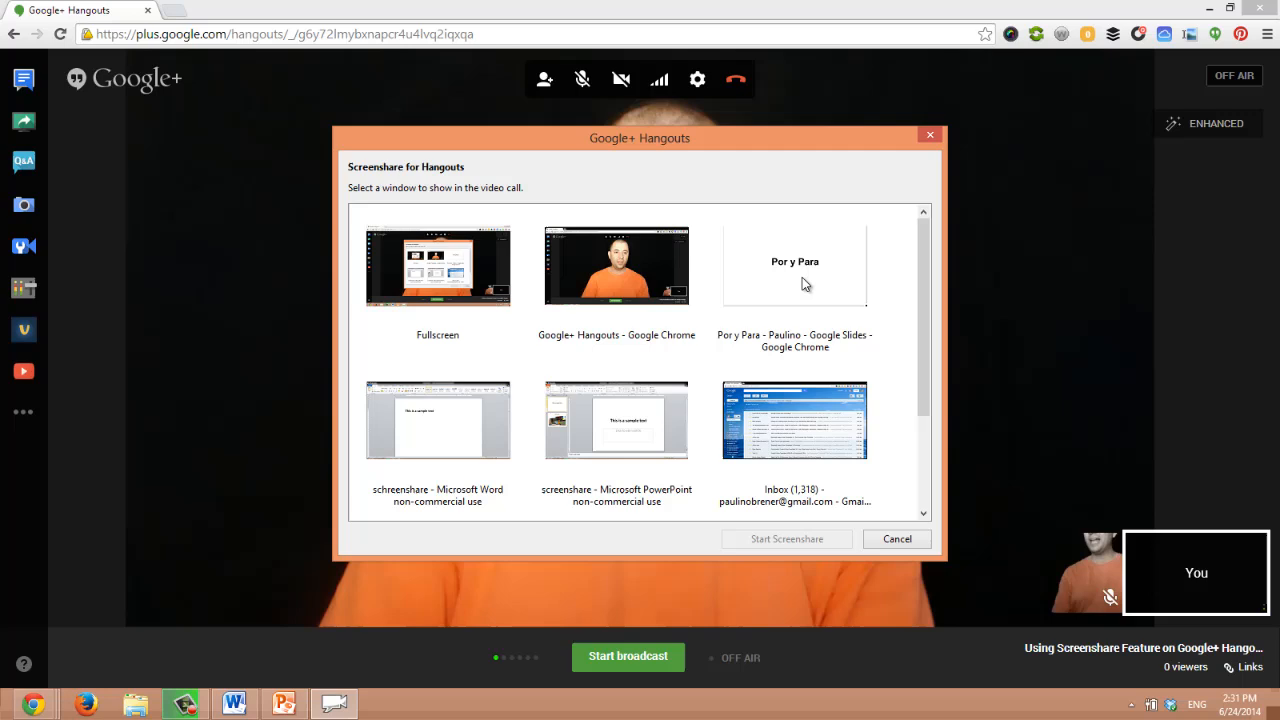
left_click(794, 264)
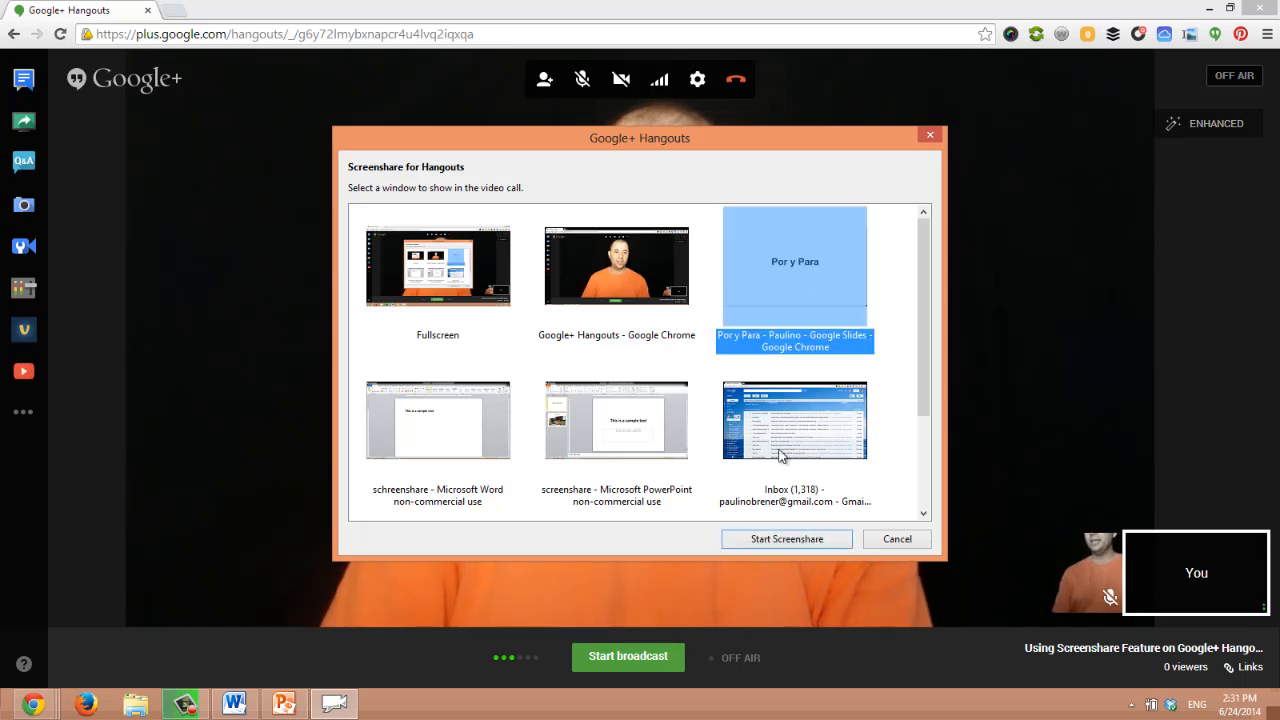
left_click(788, 540)
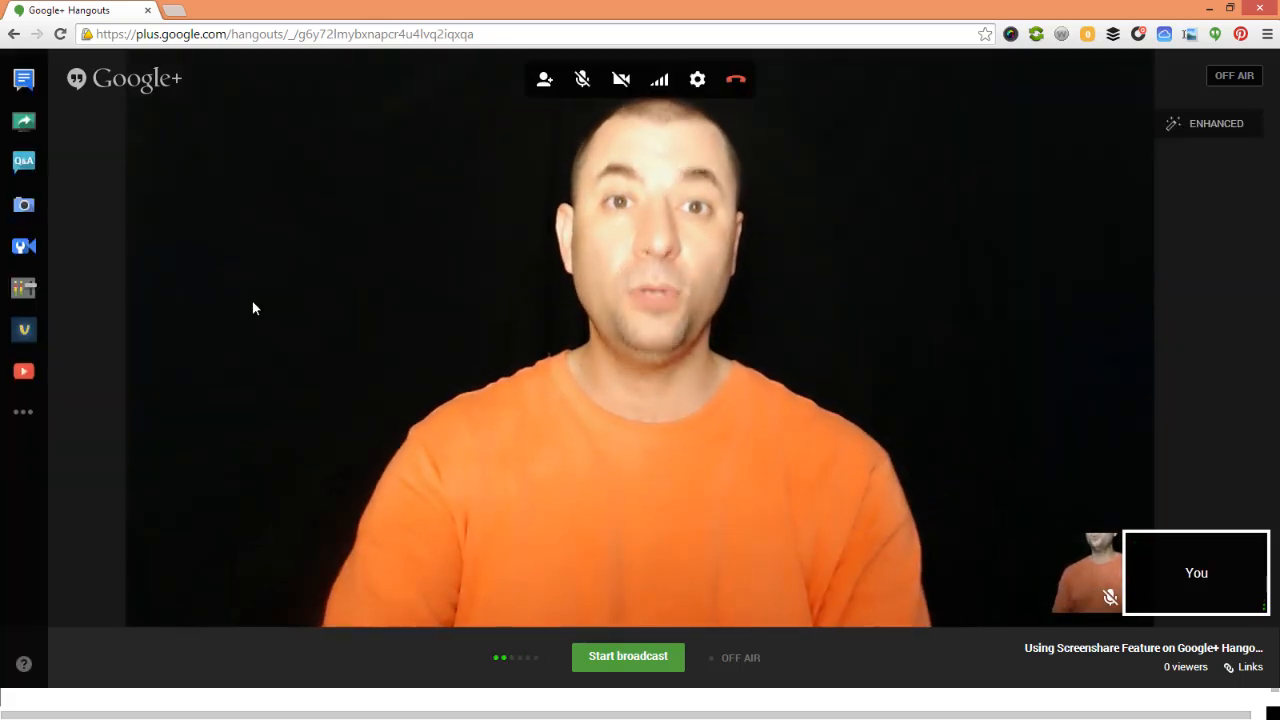
Bring the PowerPoint screenshare presentation on screen as a slide show.
left_click(284, 704)
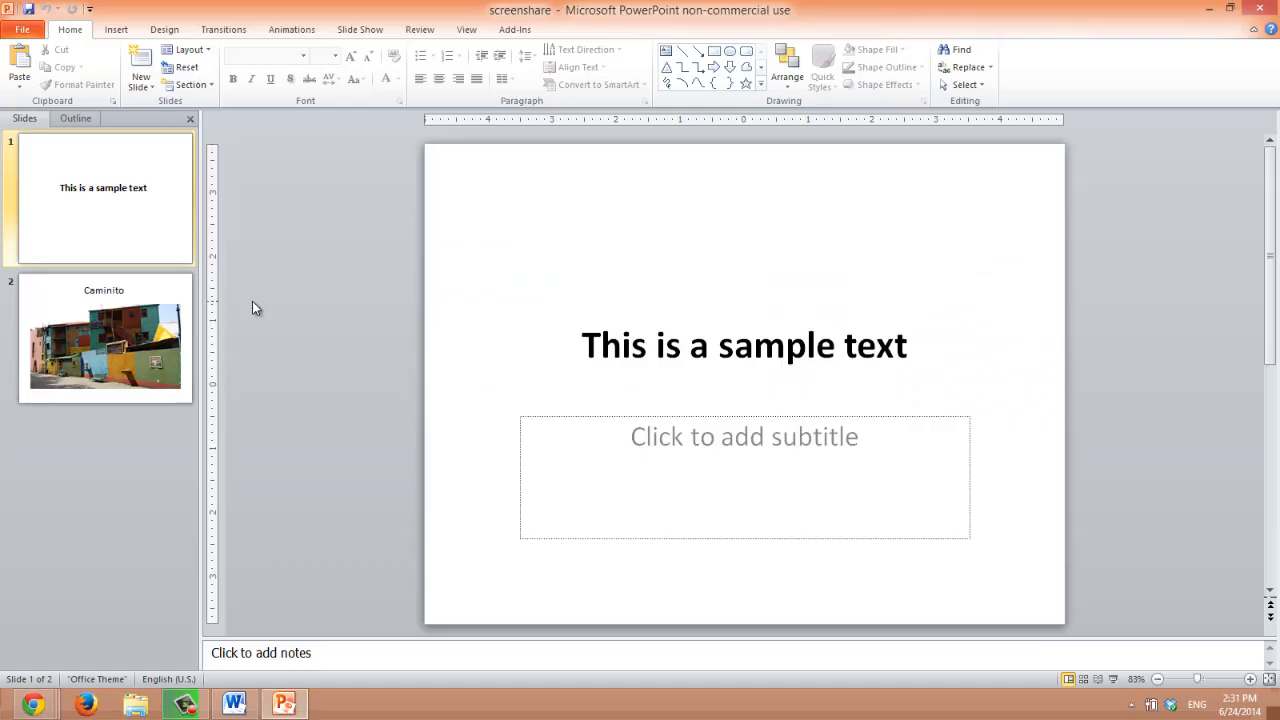
mouse_move(1044, 584)
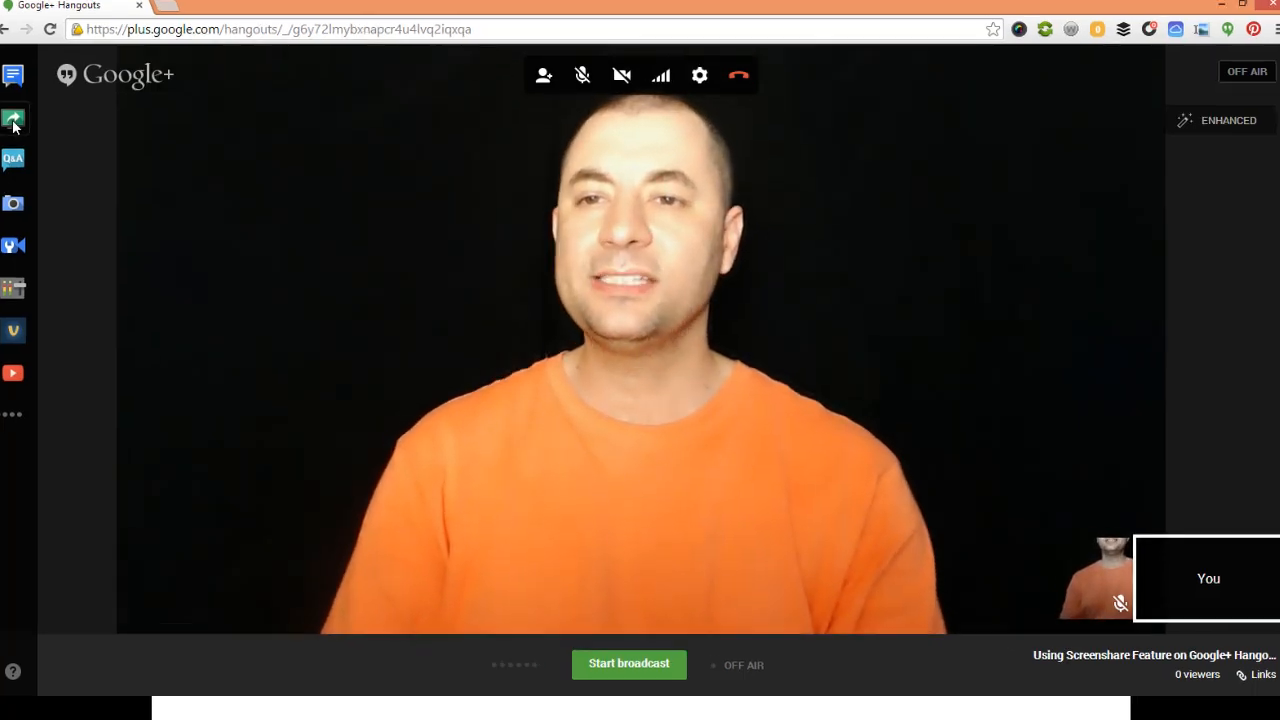
Screenshare the PowerPoint Slide Show [screenshare] window into the Hangout.
left_click(12, 120)
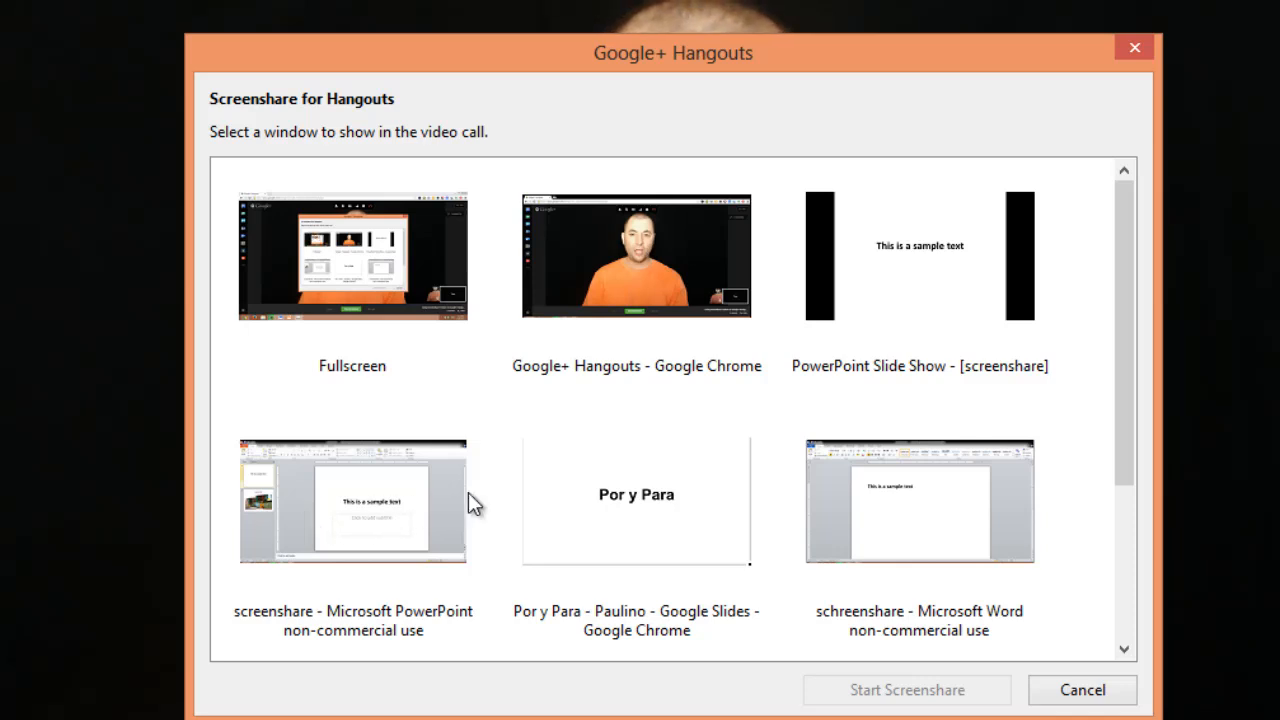
mouse_move(936, 280)
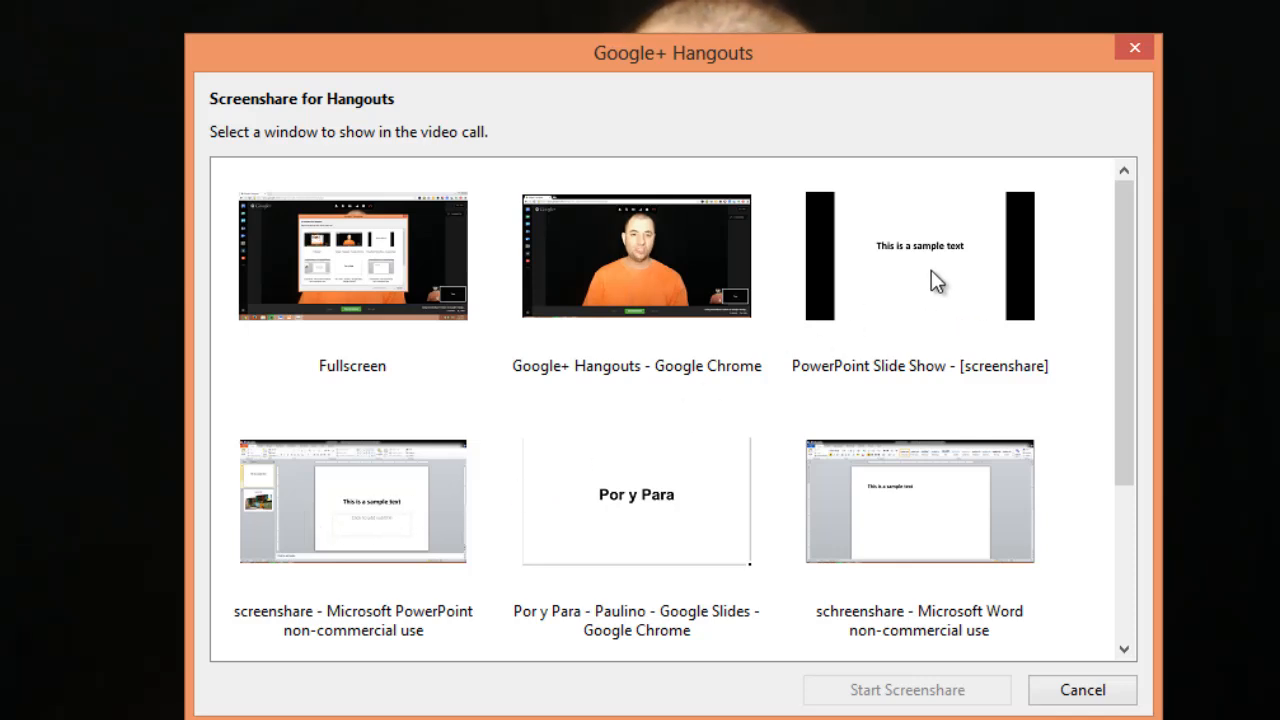
mouse_move(310, 636)
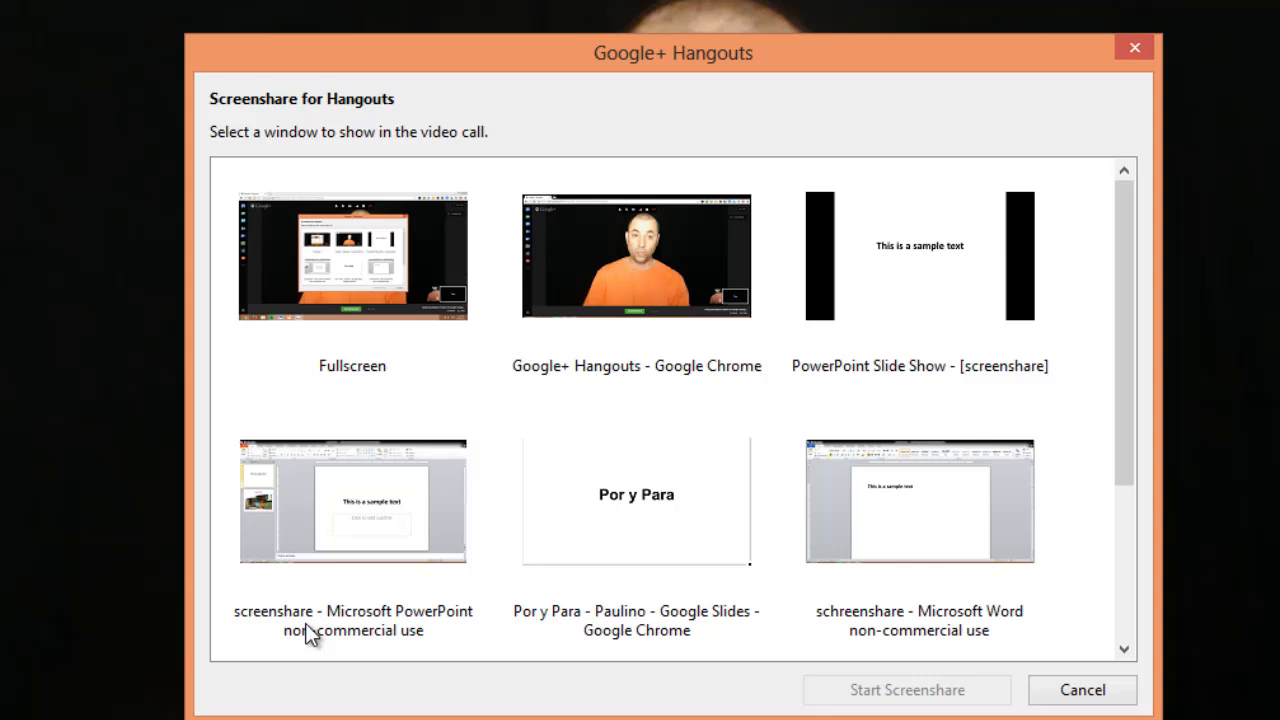
mouse_move(380, 540)
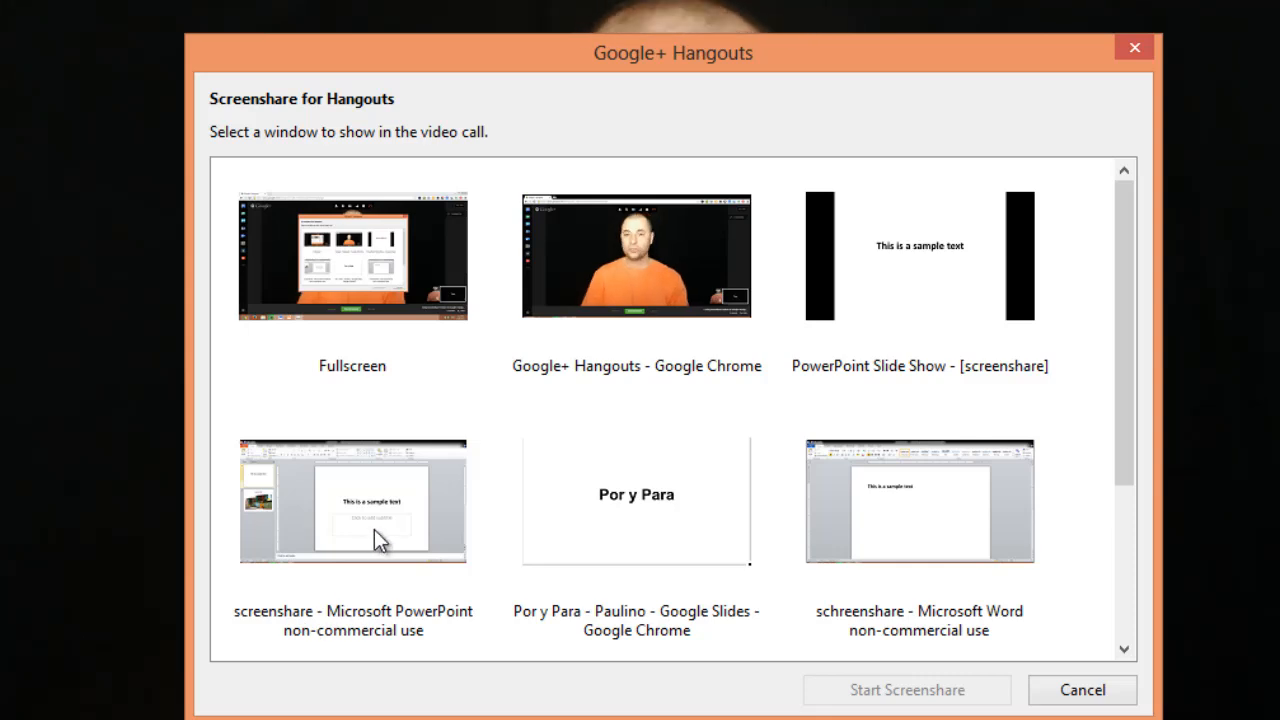
mouse_move(386, 544)
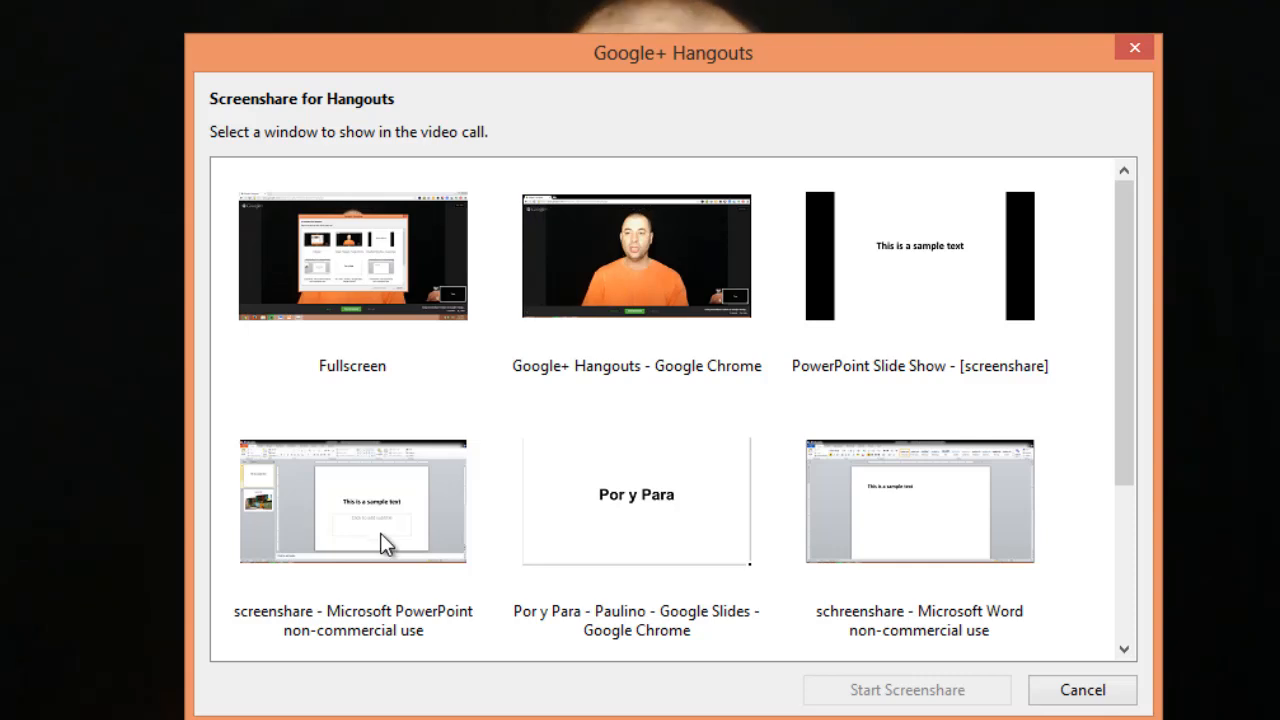
left_click(920, 256)
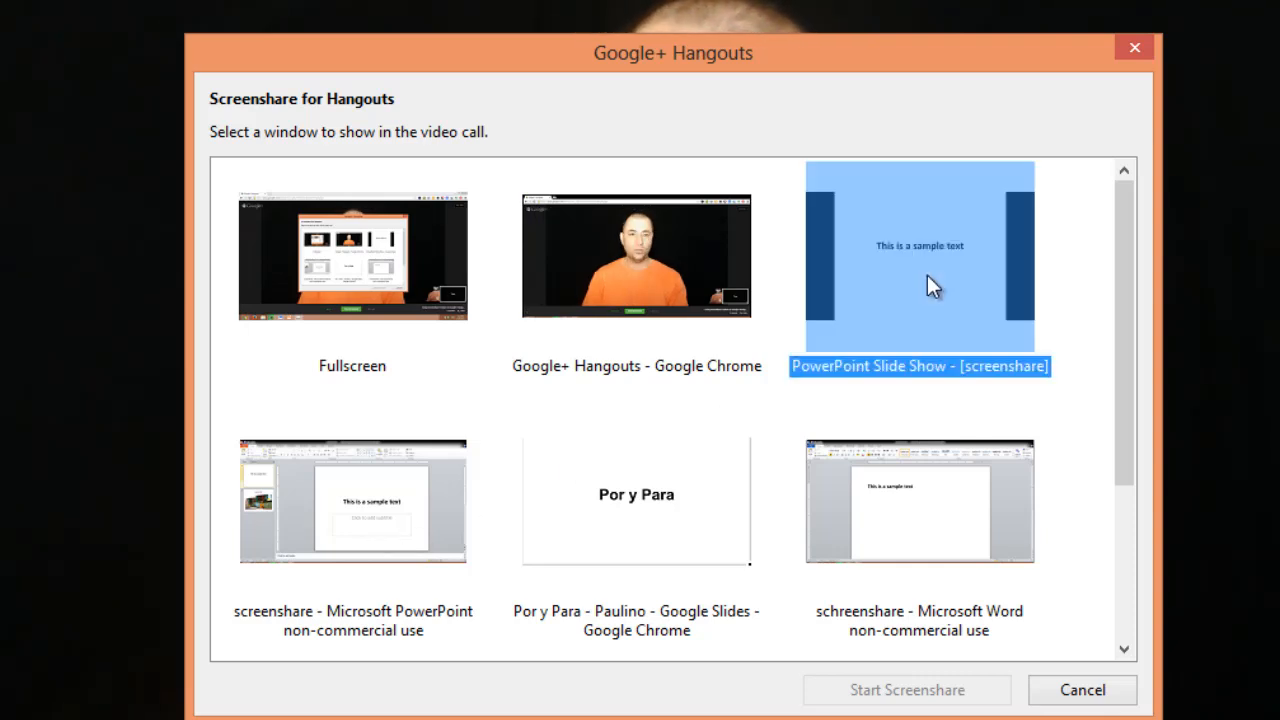
left_click(906, 690)
type("H")
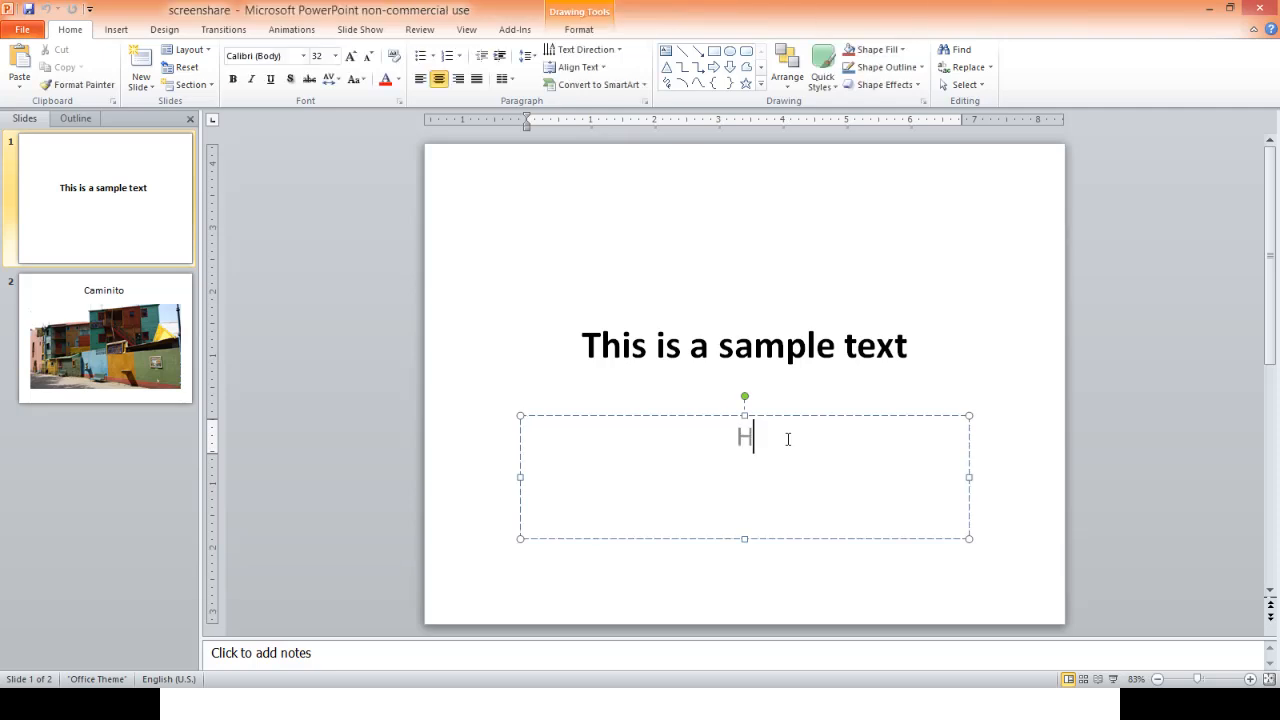
Make the slide's subtitle read 'Hello' and view the live update in the call.
type("ello")
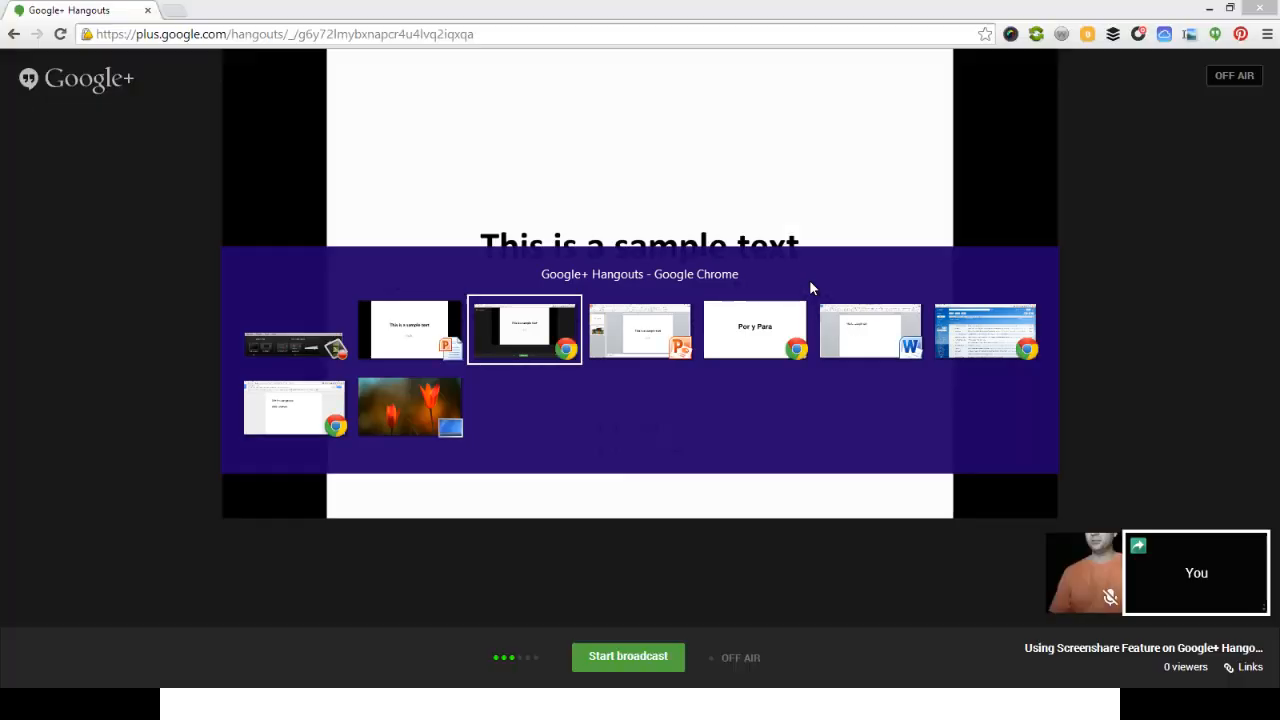
left_click(524, 330)
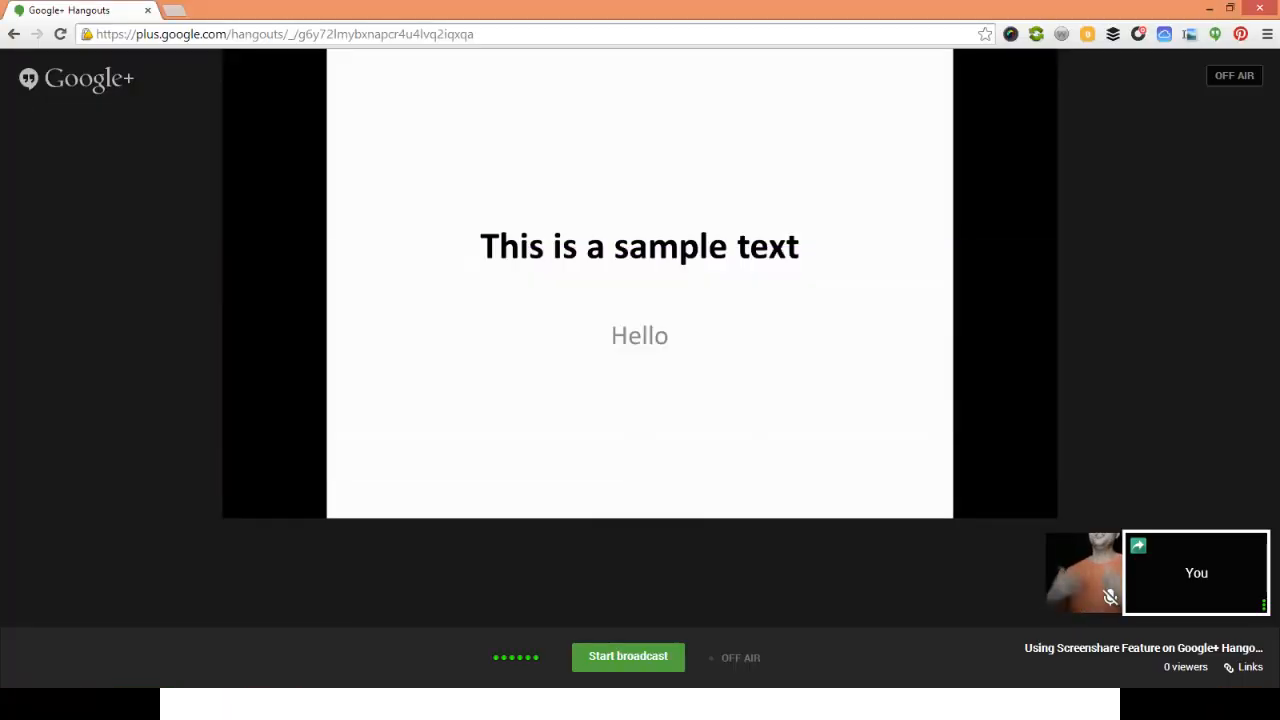